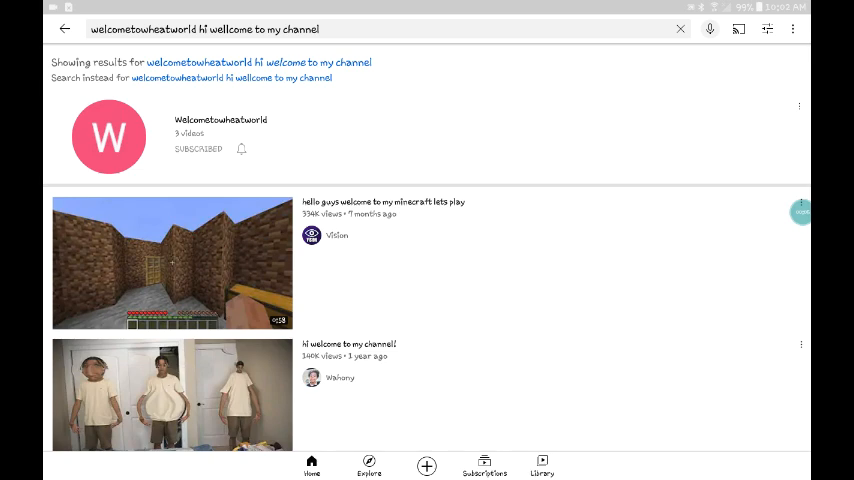
Step: Set a notification preference for the Welcometowheatworld channel from its search result
{"action": "left_click", "coordinate": [241, 148]}
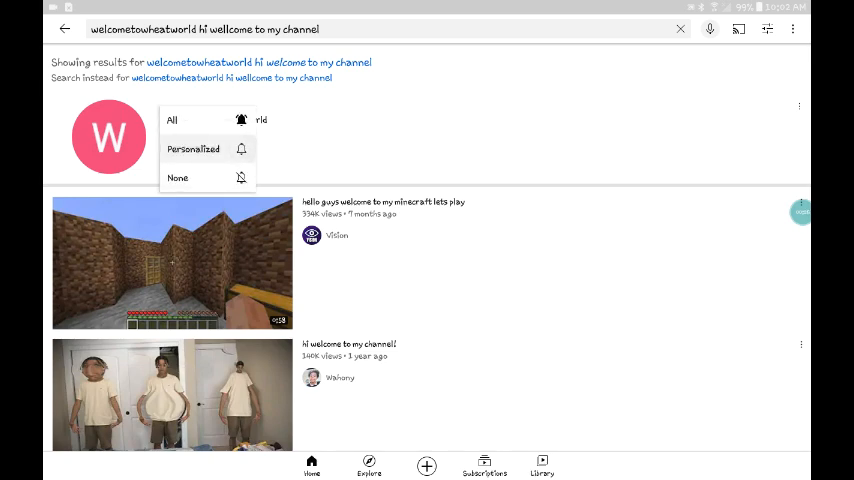
{"action": "left_click", "coordinate": [171, 119]}
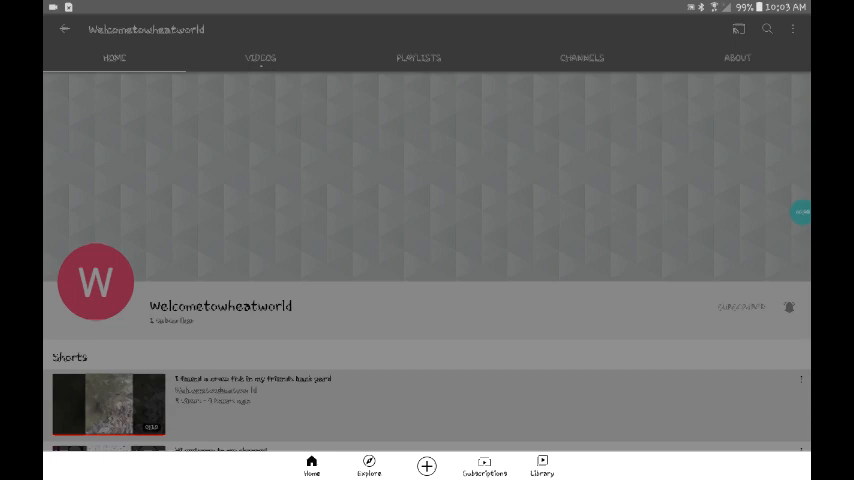
Step: Open the craw fish Short, then play "Hi welcome to my channel" from the channel
{"action": "left_click", "coordinate": [109, 404]}
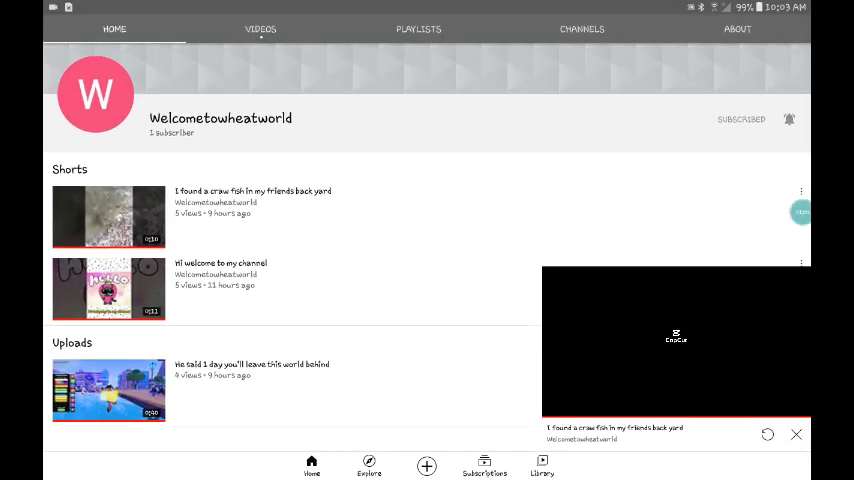
{"action": "left_click", "coordinate": [109, 289]}
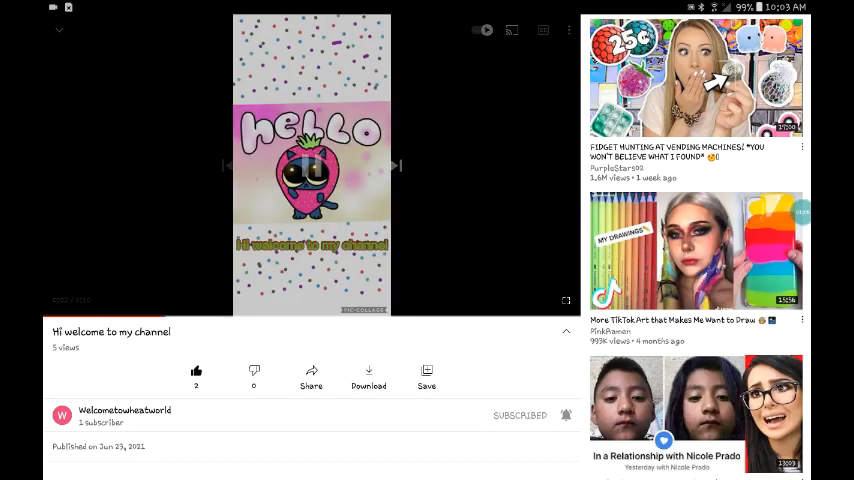
Step: Minimize the Welcometowheatworld video and open the roblox redhead channel via the account menu
{"action": "left_click", "coordinate": [311, 166]}
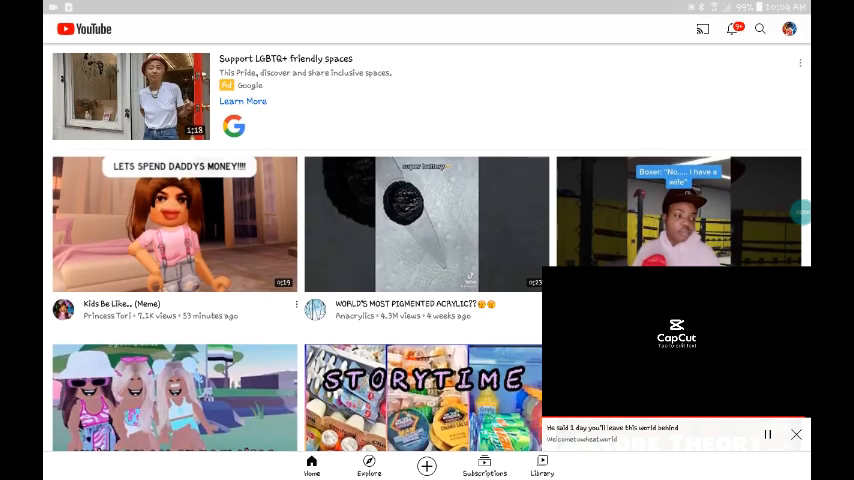
{"action": "left_click", "coordinate": [789, 28]}
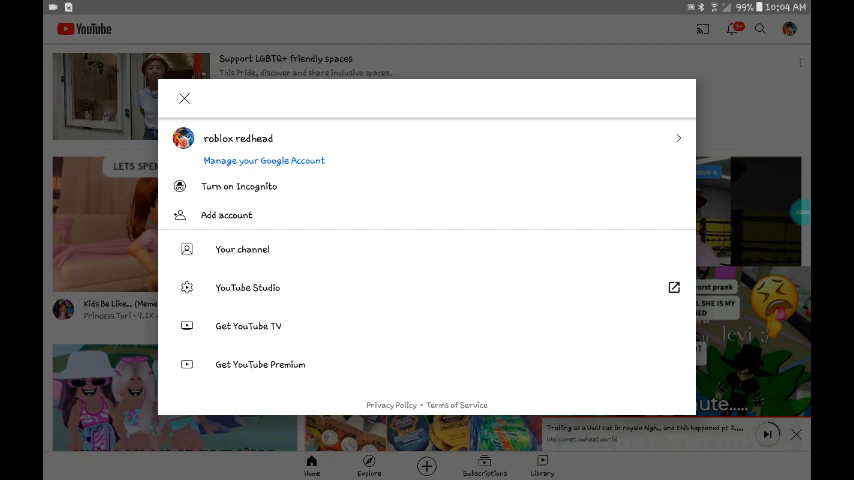
{"action": "left_click", "coordinate": [184, 98]}
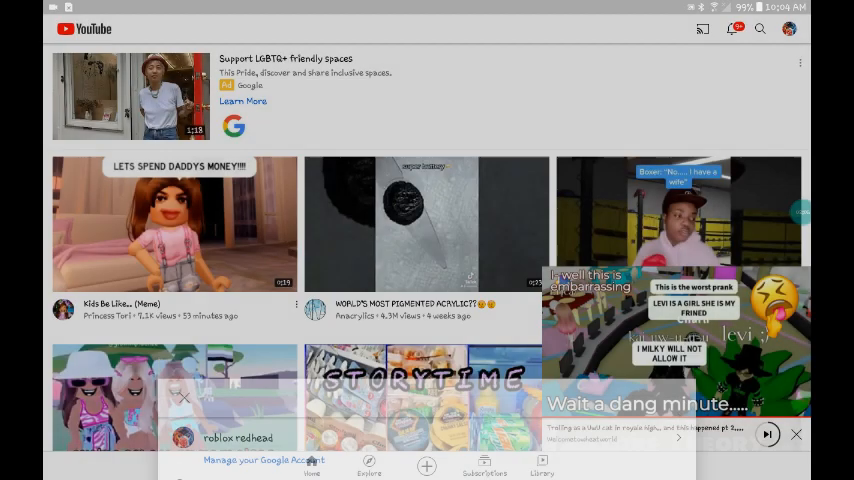
{"action": "left_click", "coordinate": [238, 437]}
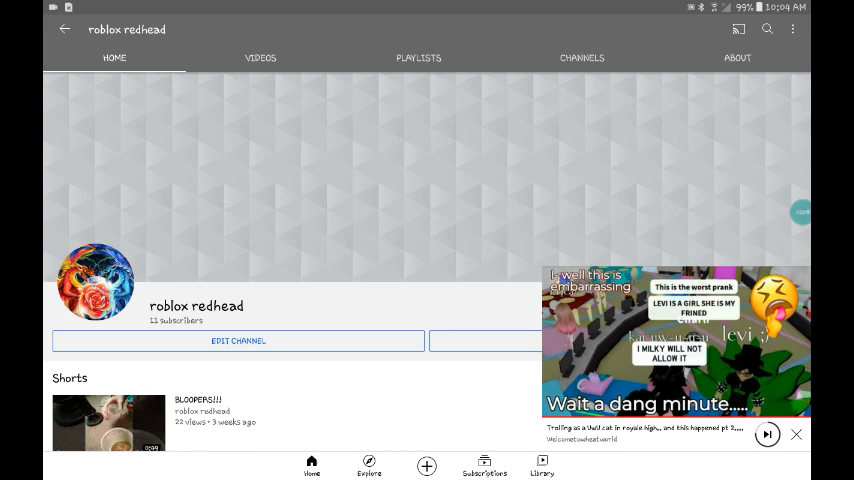
Step: Scroll down the roblox redhead uploads to "me and my sis singing my bo clean"
{"action": "scroll", "scroll_direction": "down", "scroll_amount": 3}
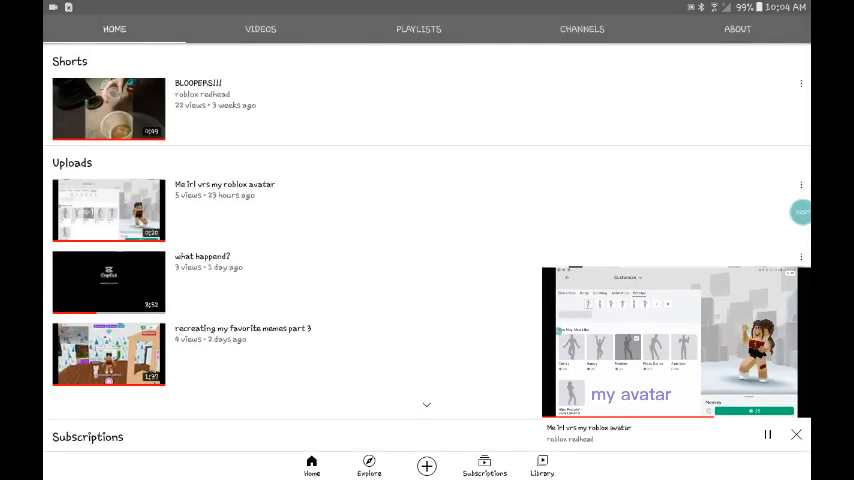
{"action": "scroll", "scroll_direction": "down", "scroll_amount": 3}
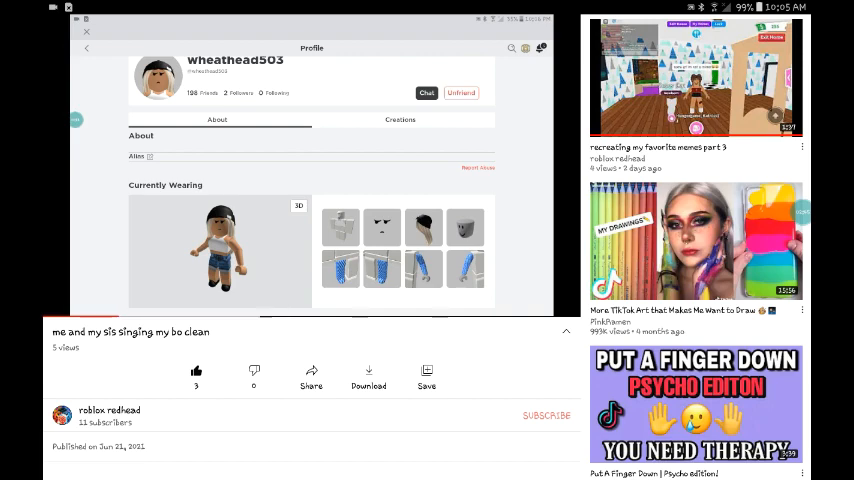
{"action": "scroll", "scroll_direction": "down", "scroll_amount": 3}
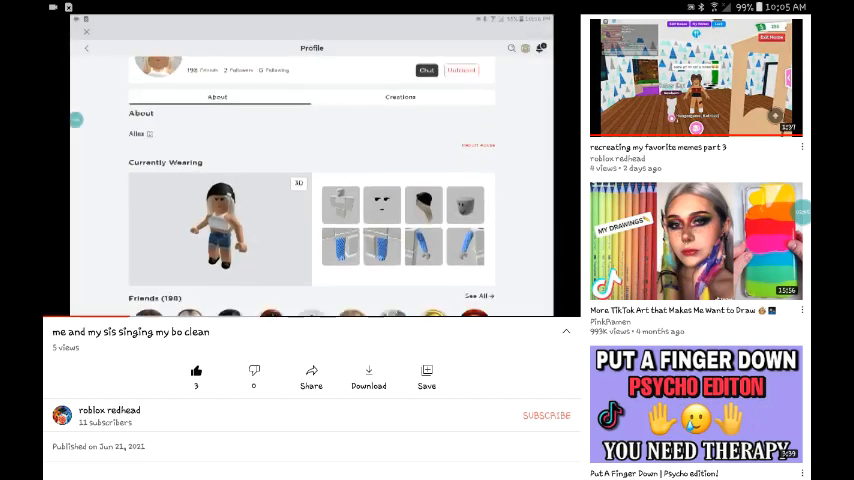
{"action": "scroll", "scroll_direction": "down", "scroll_amount": 3}
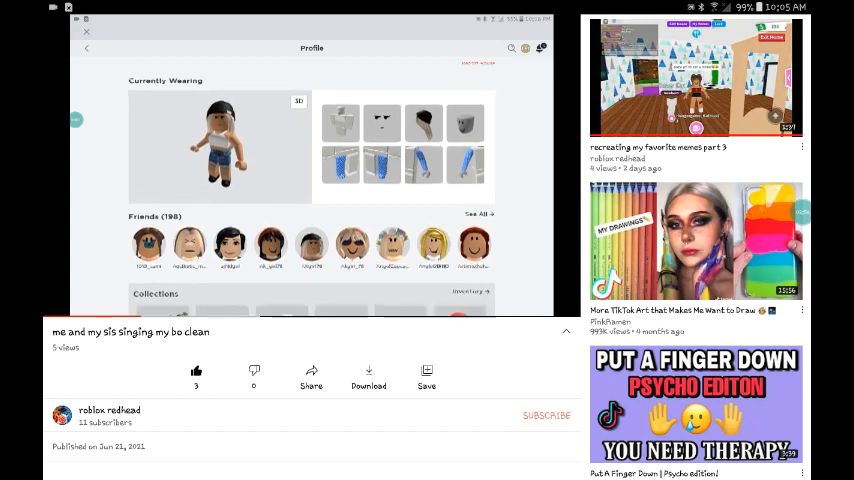